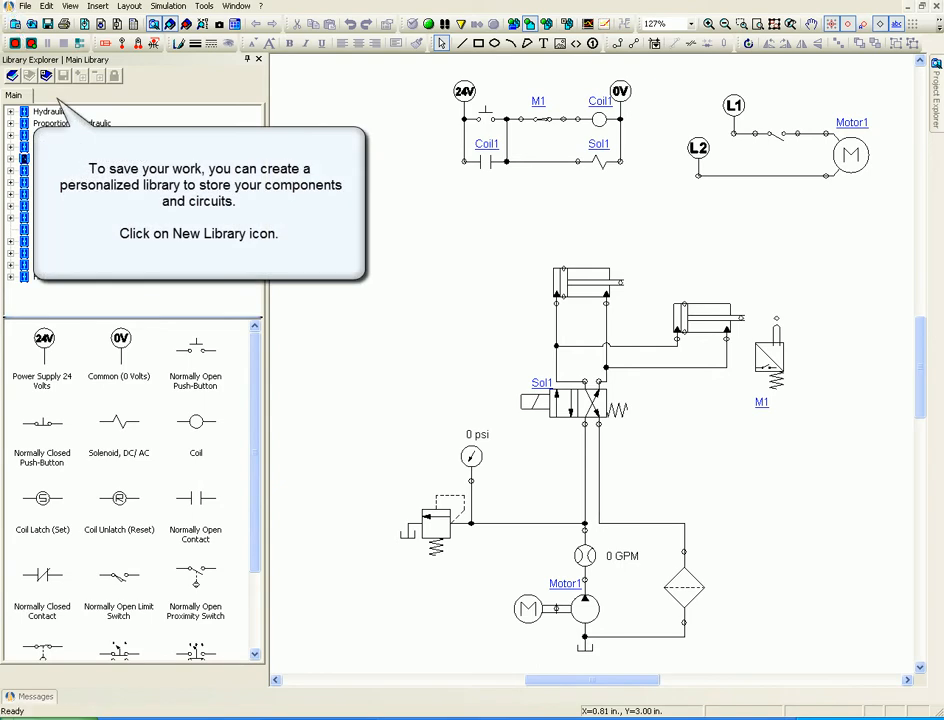
mouse_move(104, 120)
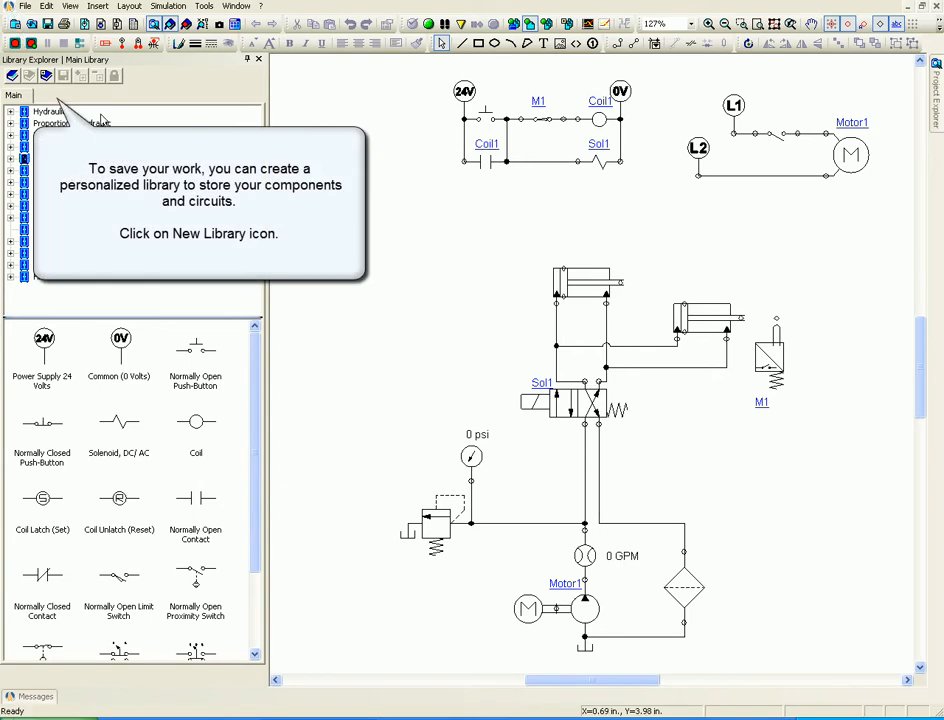
mouse_move(46, 76)
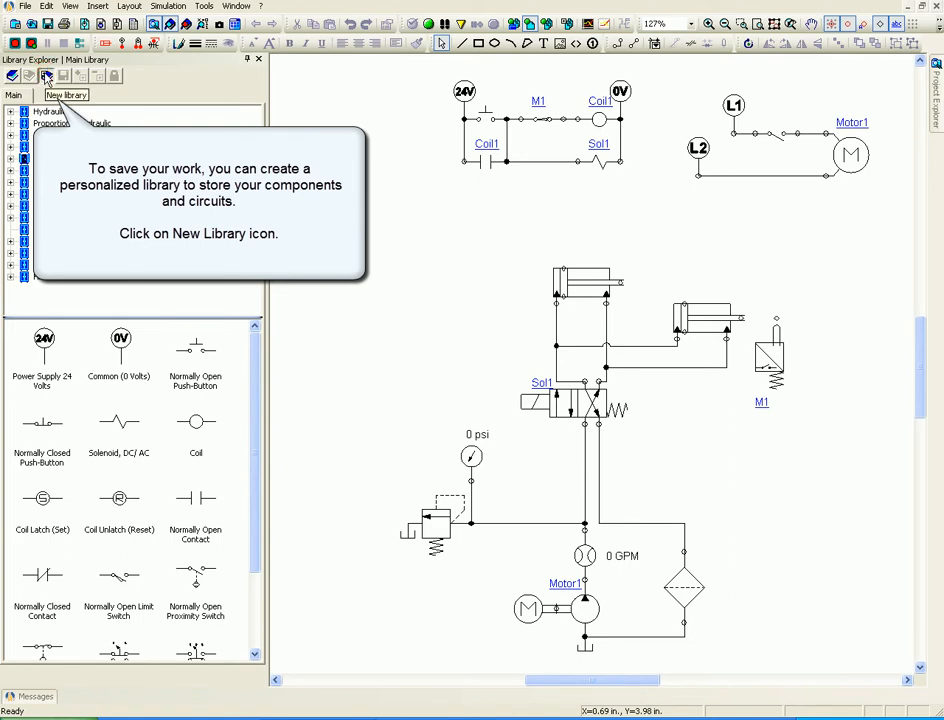
Create a new personal library named Lab1.
click(48, 76)
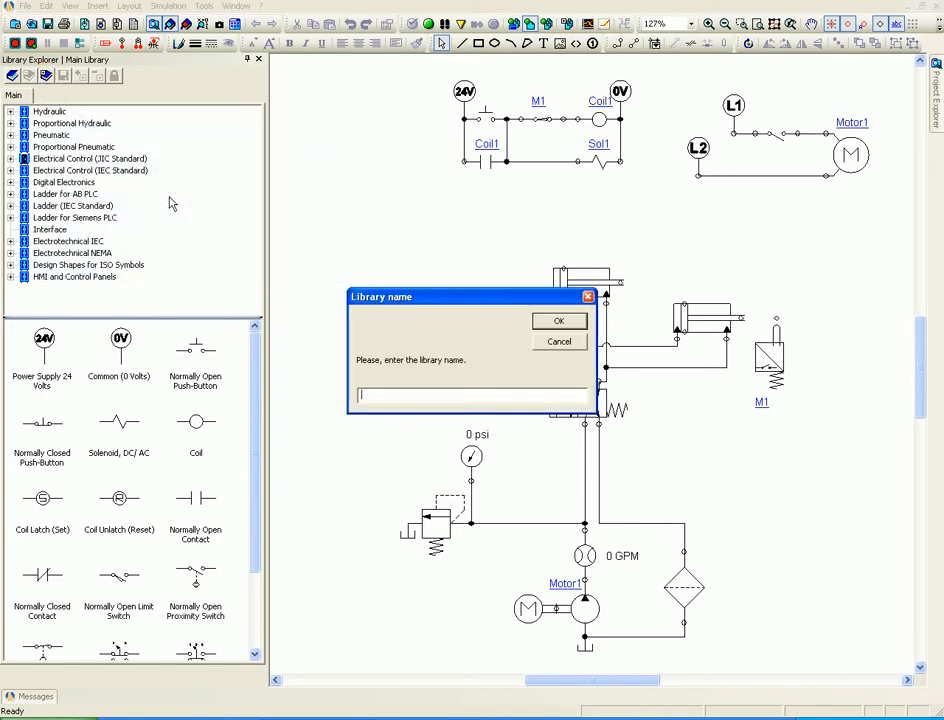
text(Lab)
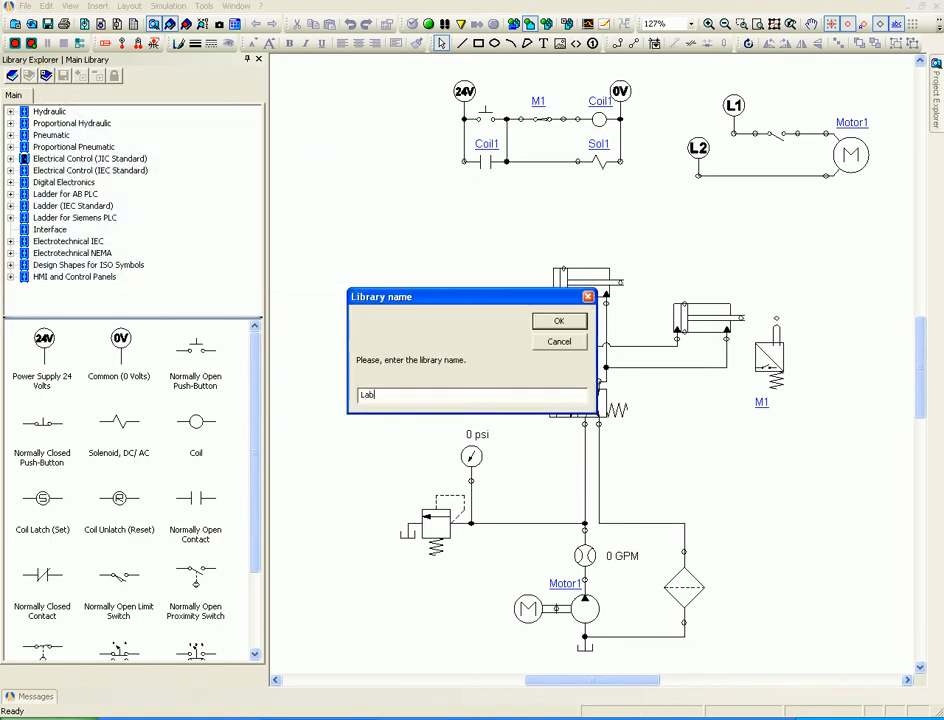
click(560, 320)
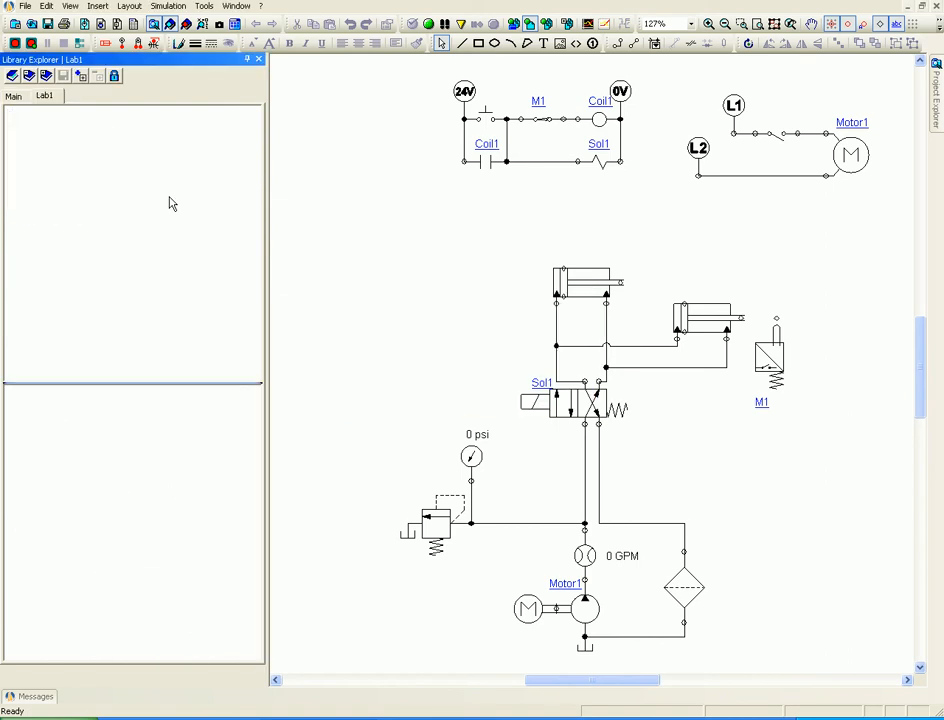
mouse_move(82, 82)
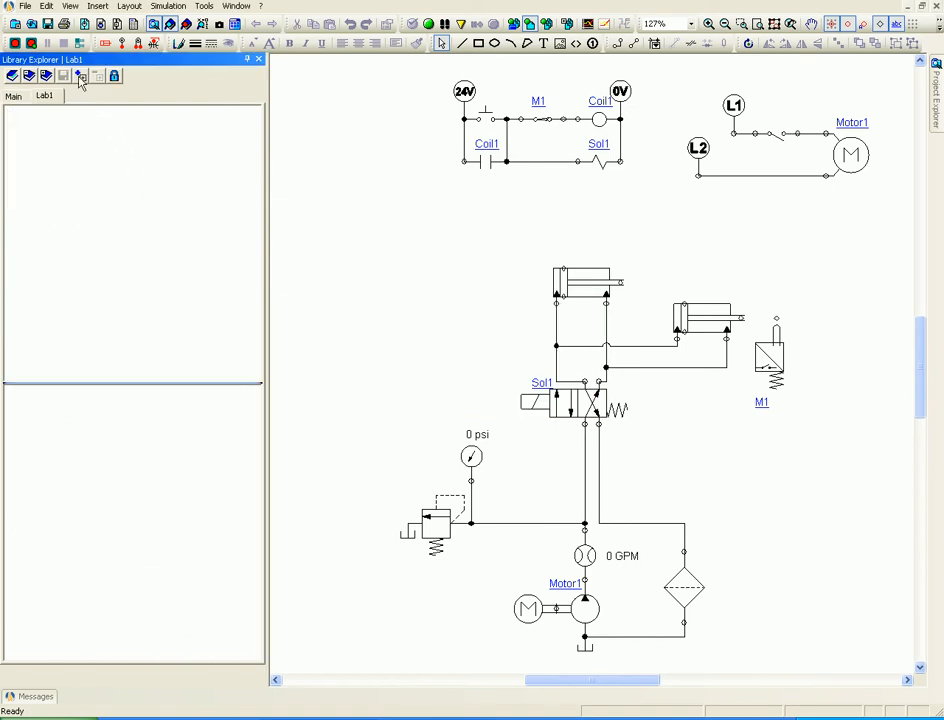
Add new categories to Lab1 and rename the first one to Electric control.
click(62, 76)
text(Lab)
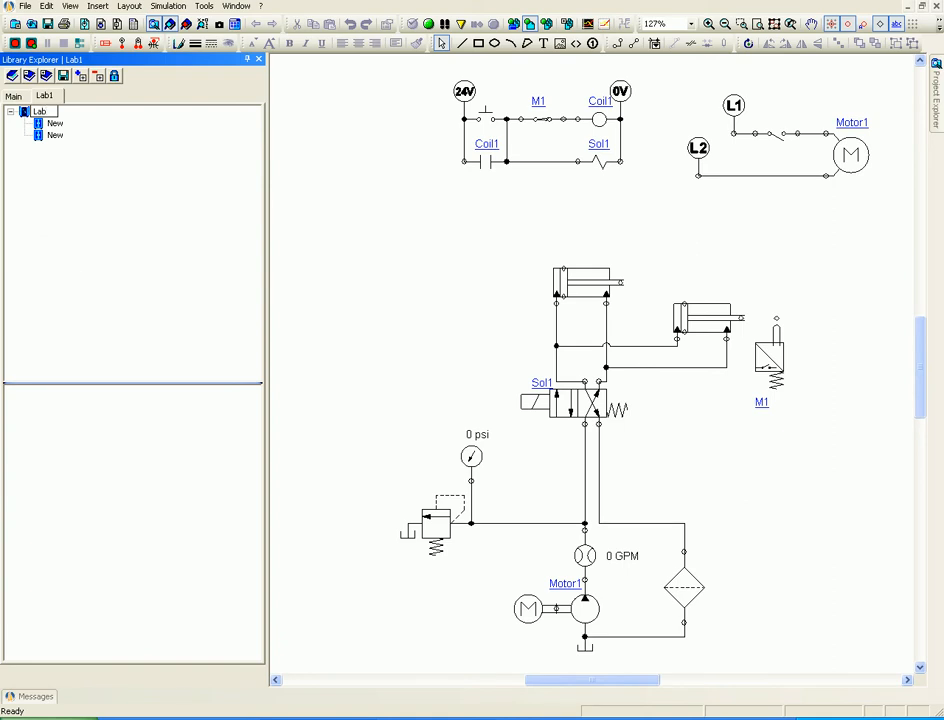
click(40, 110)
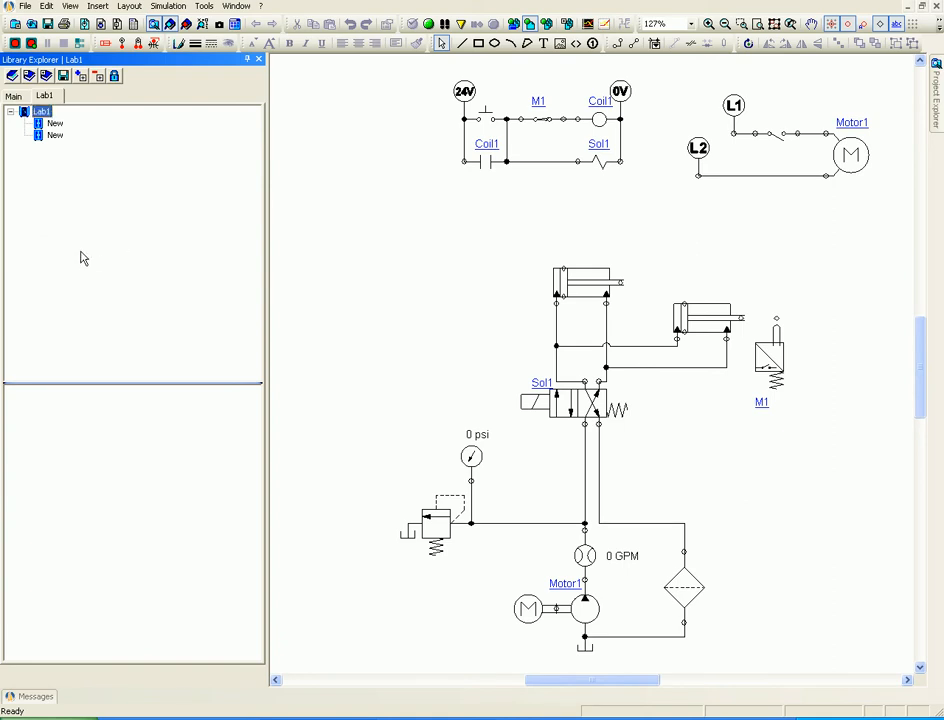
click(56, 124)
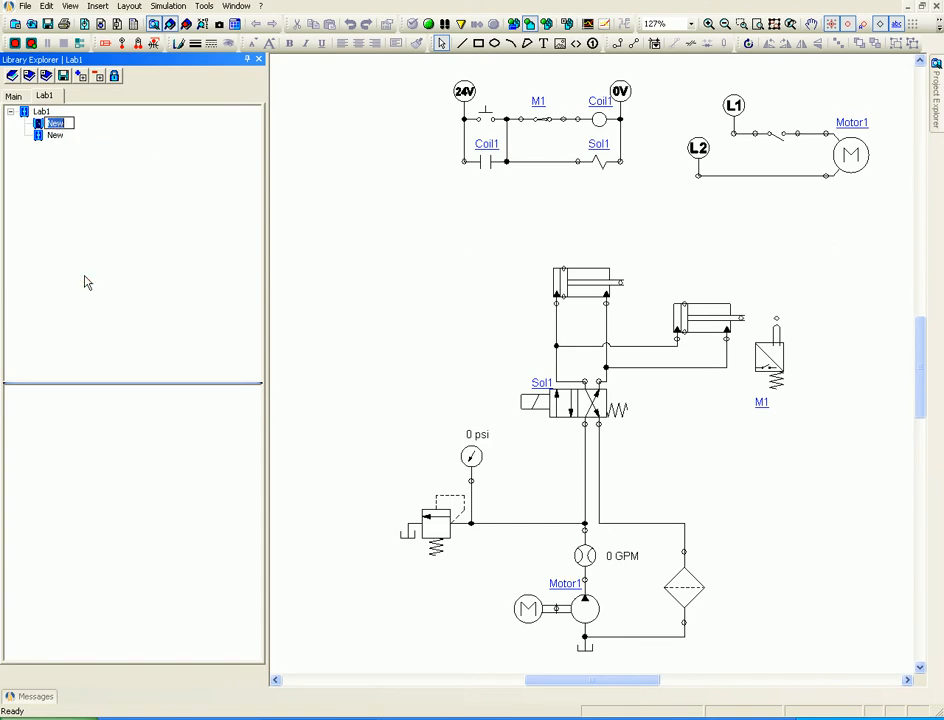
text(Ele)
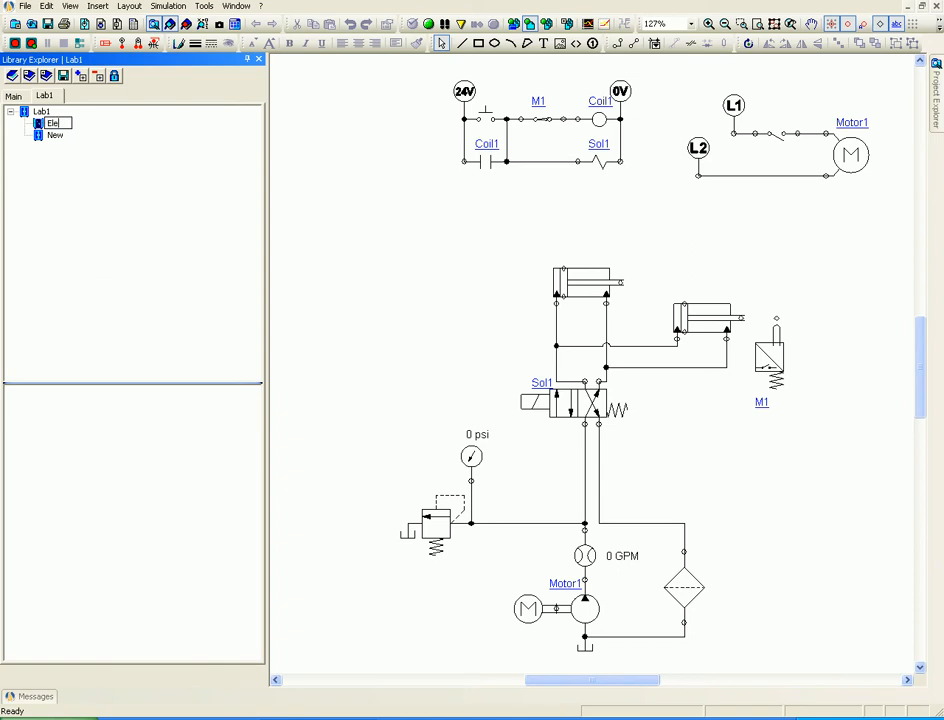
text(Electric control)
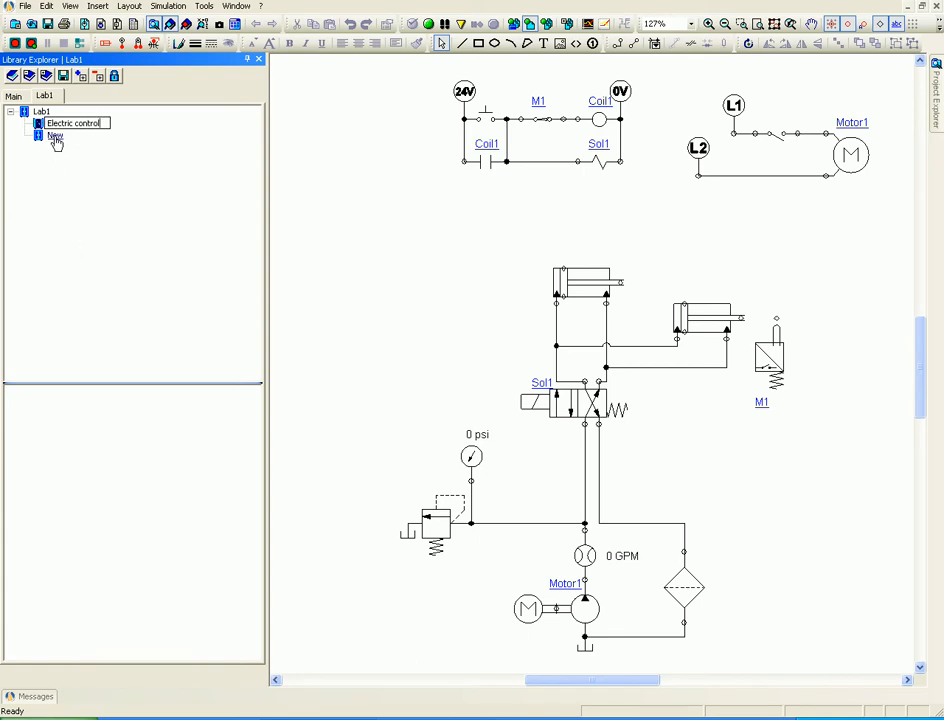
Rename the second category to Hydraulic.
right_click(56, 136)
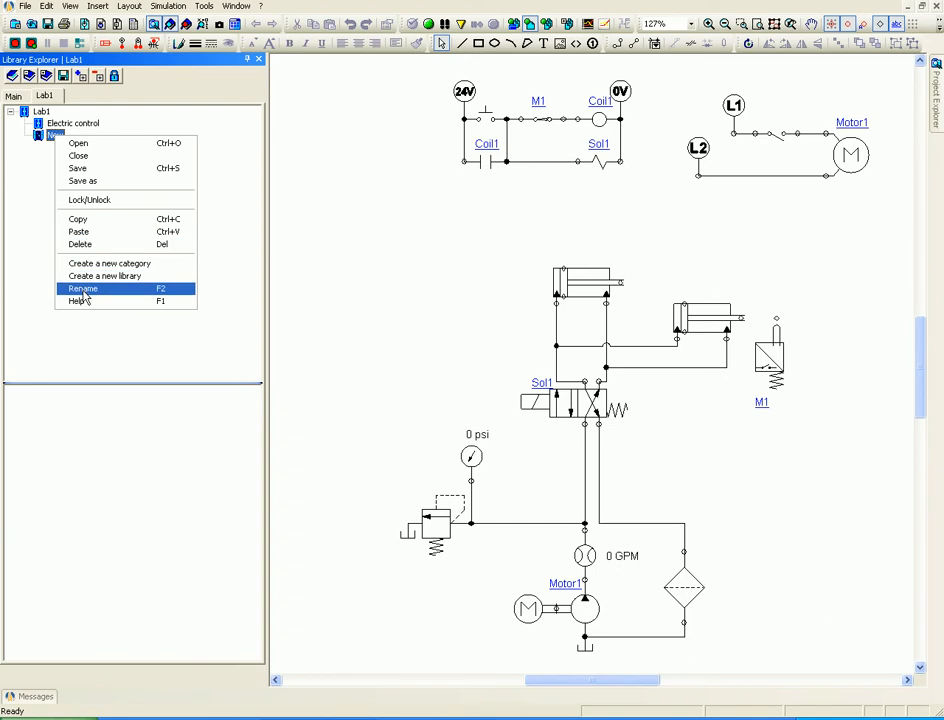
click(82, 288)
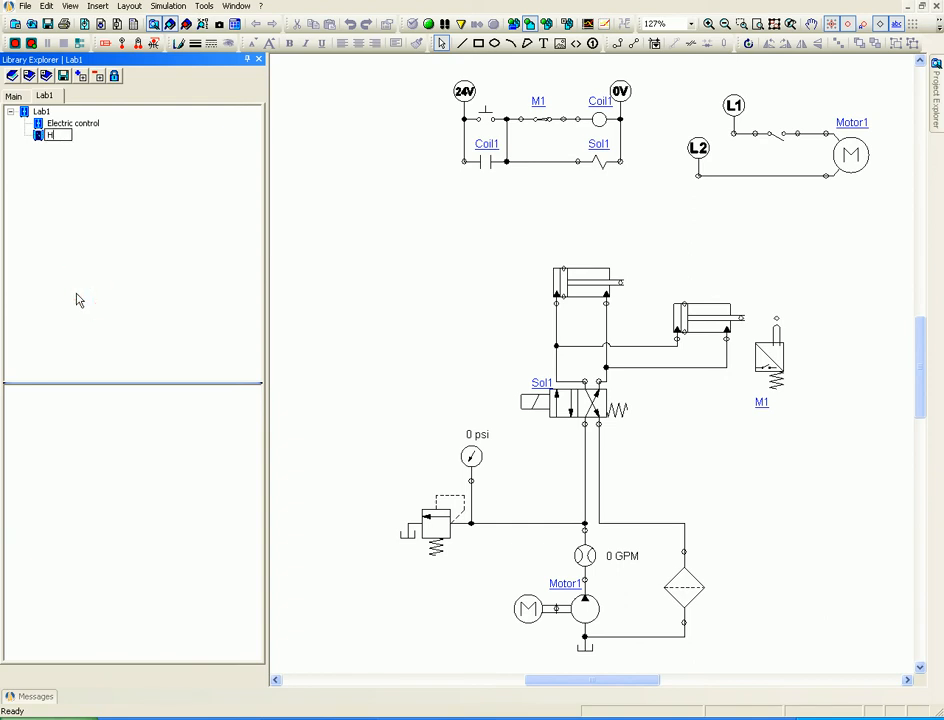
text(Hydraulic)
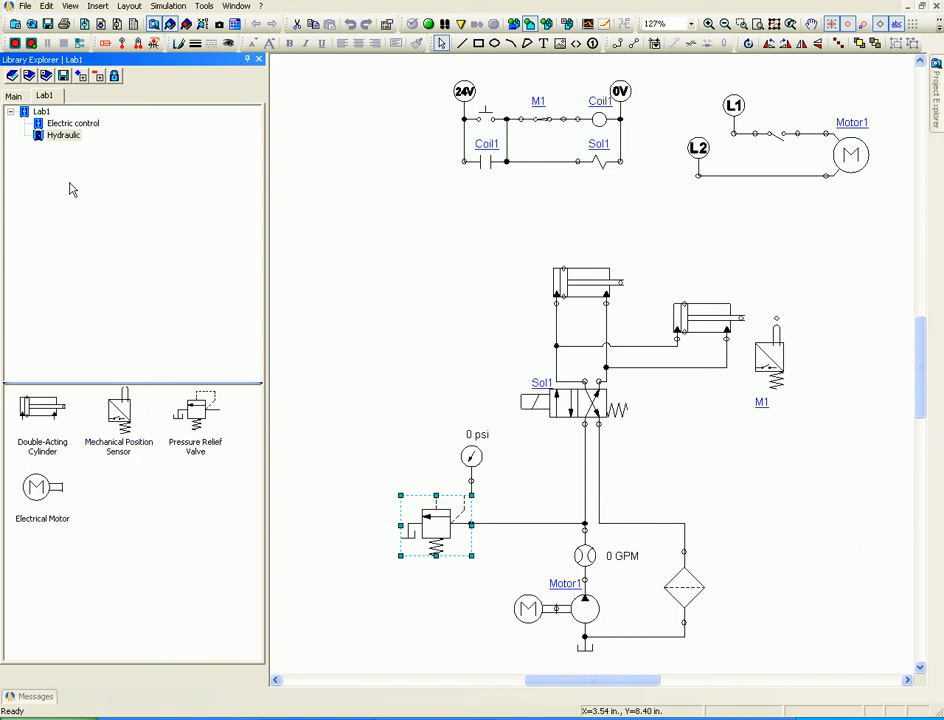
Drag hydraulic components into Hydraulic and the 24 V supply, 0 V common and single-phase motor into Electric control.
click(72, 124)
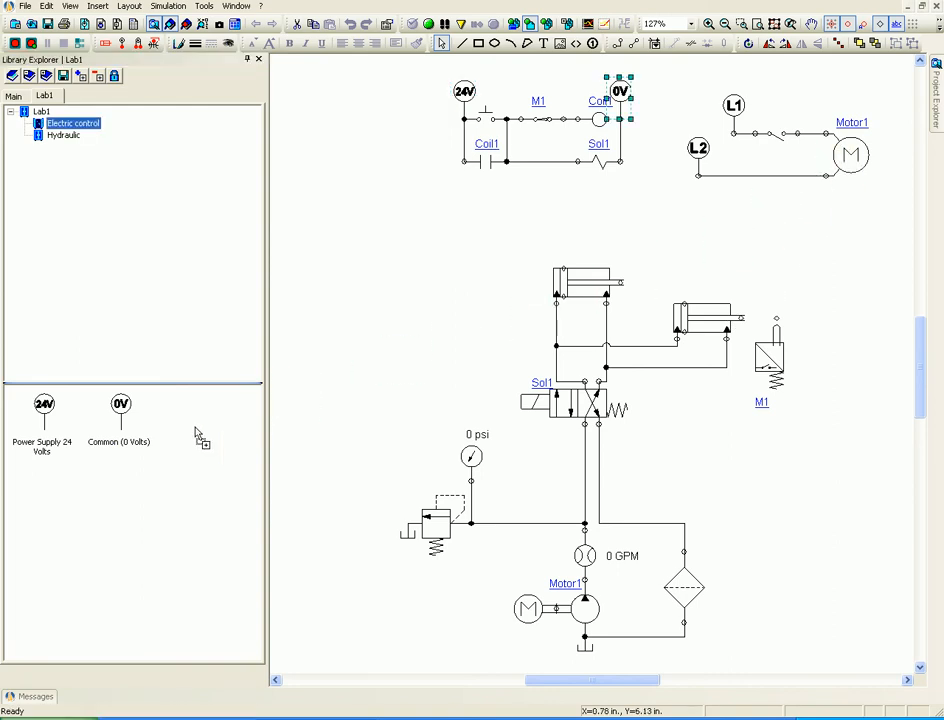
click(196, 410)
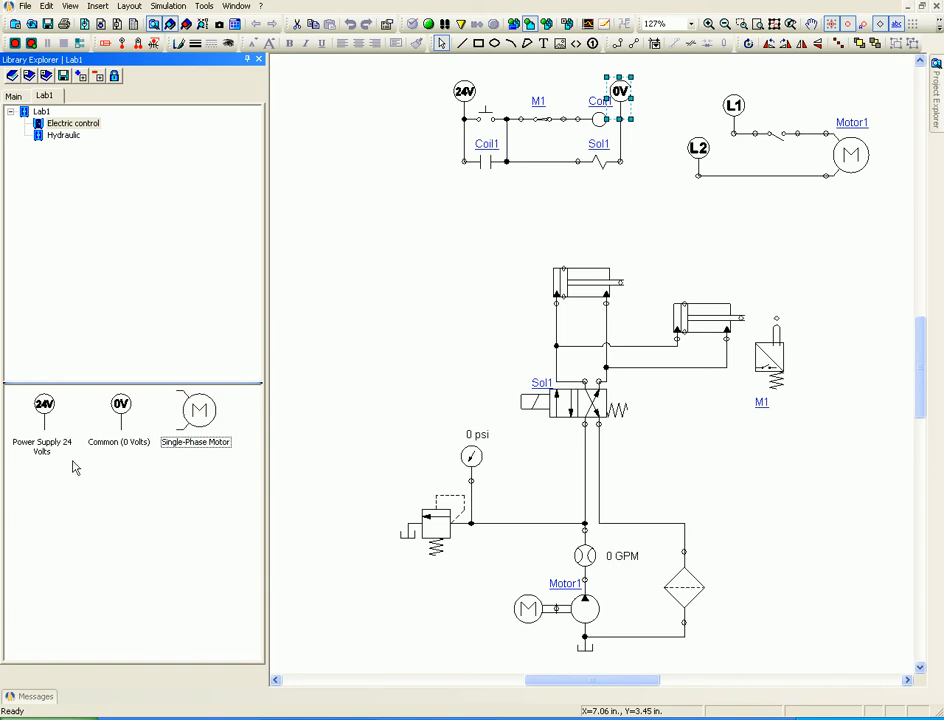
click(42, 410)
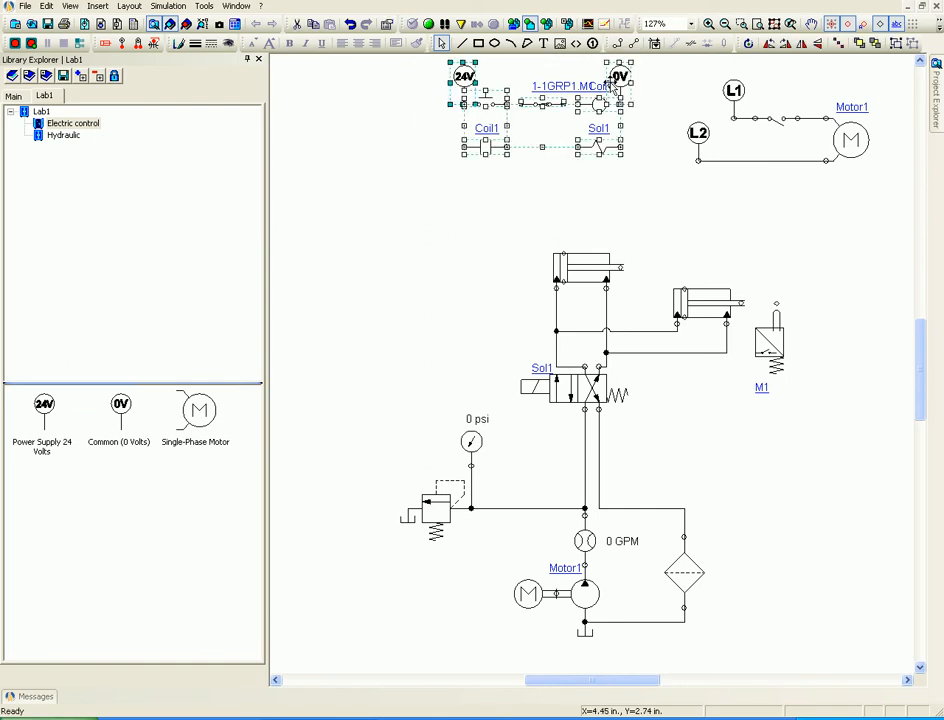
Group the control and hydraulic circuits and store them in Lab1 as Generic Group items.
right_click(620, 90)
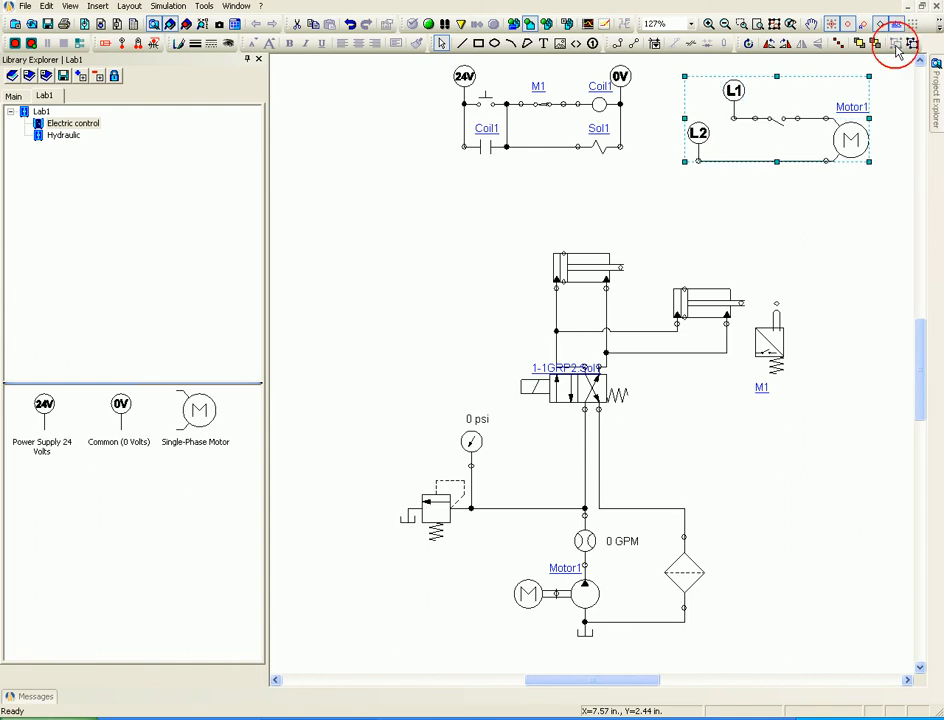
click(474, 198)
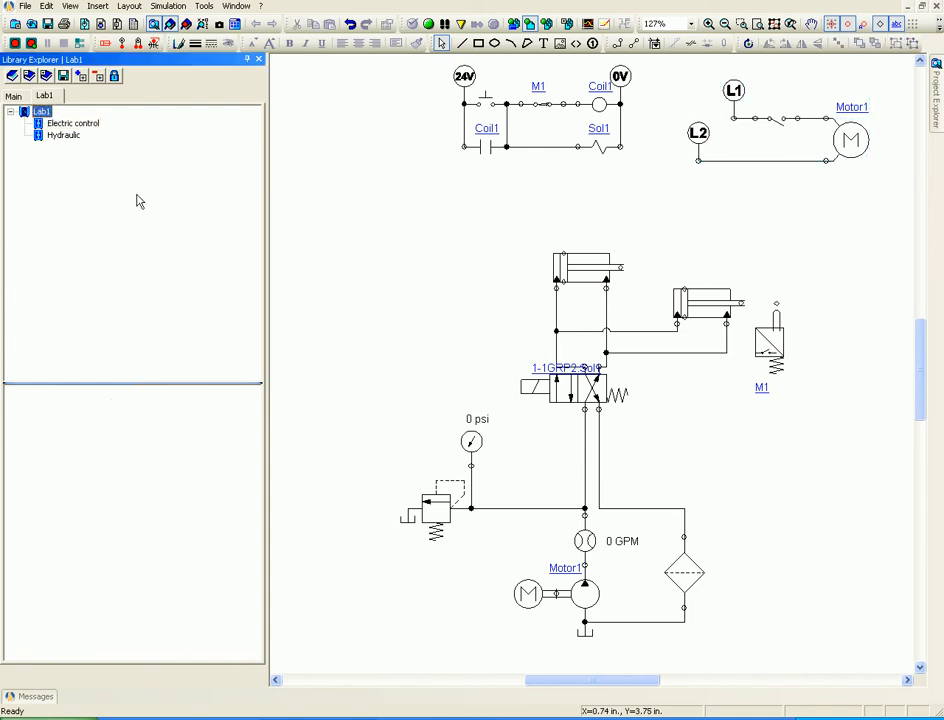
mouse_move(80, 414)
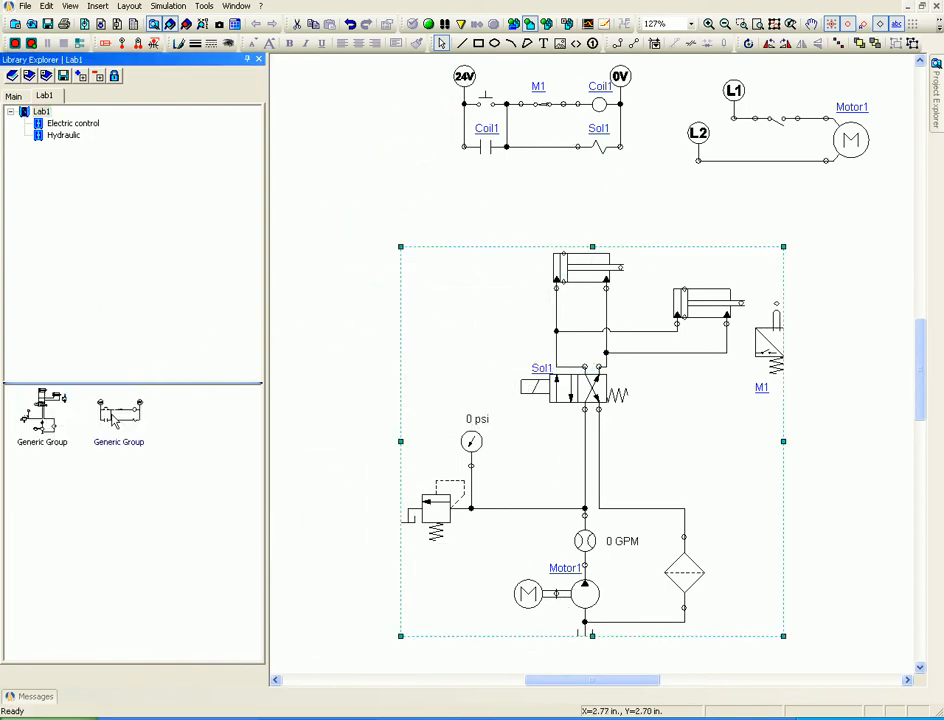
click(118, 412)
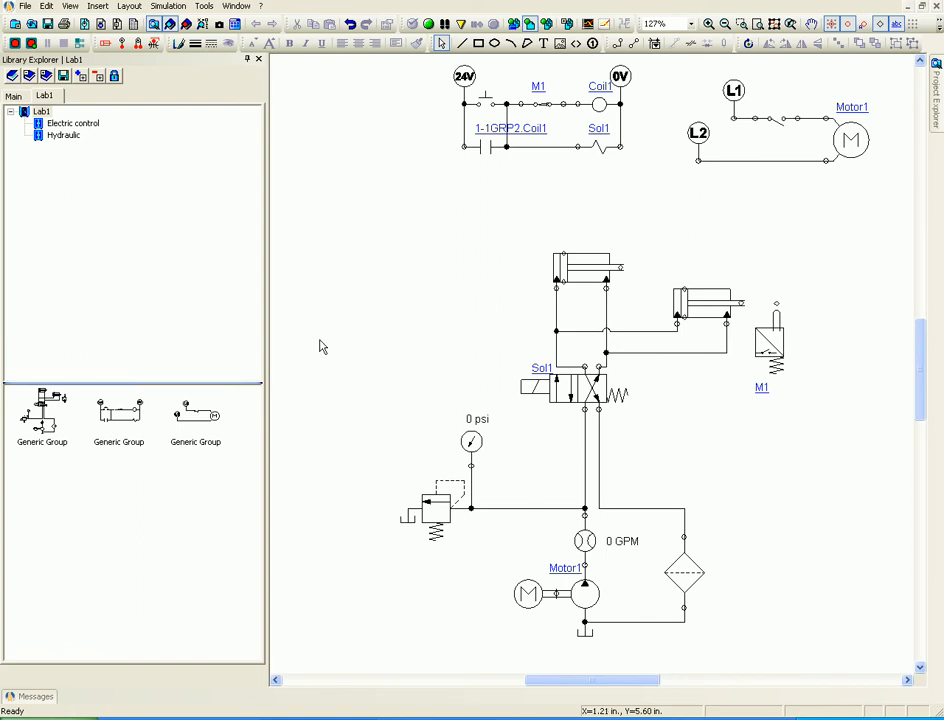
click(42, 414)
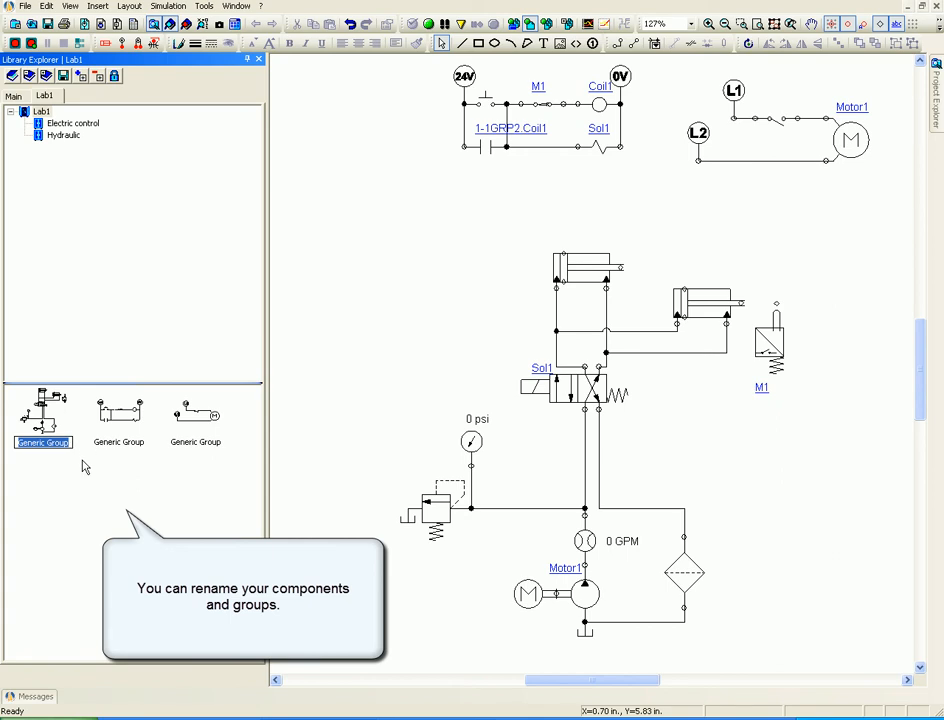
Rename the first Generic Group to Hydraulic1 and bring up options for the second group.
text(Hydraulic1)
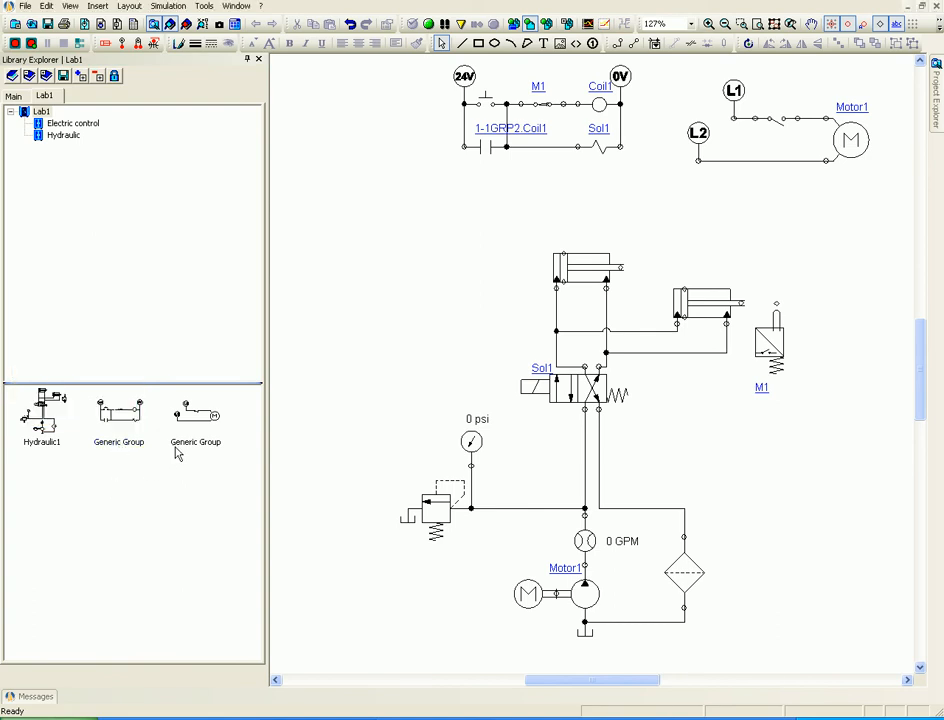
right_click(120, 412)
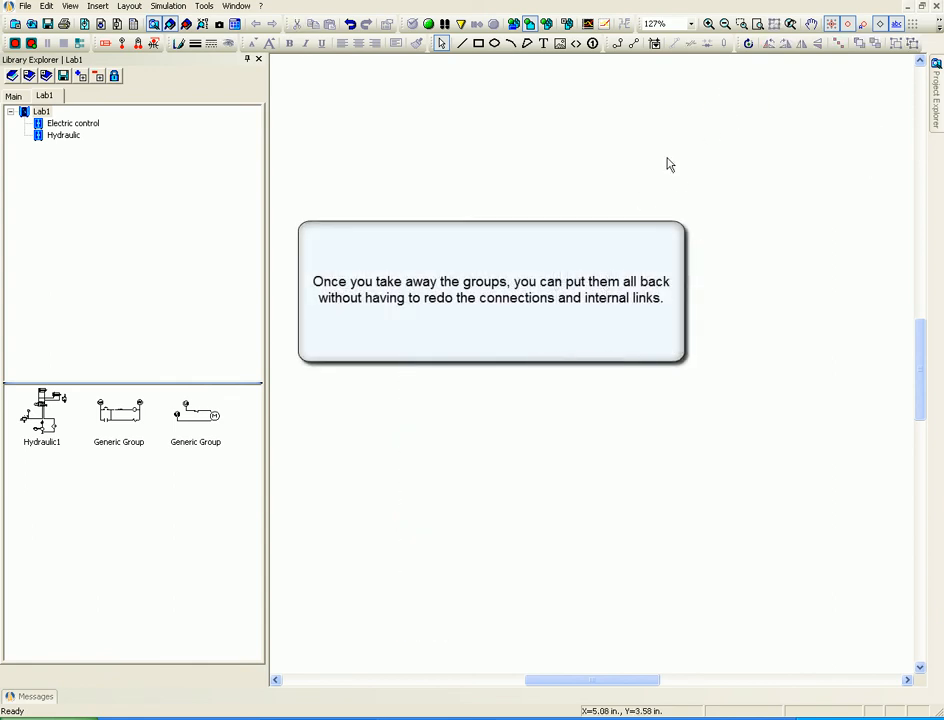
Place the Lab1 groups back onto the empty sheet and start saving the Lab1 library file.
click(758, 24)
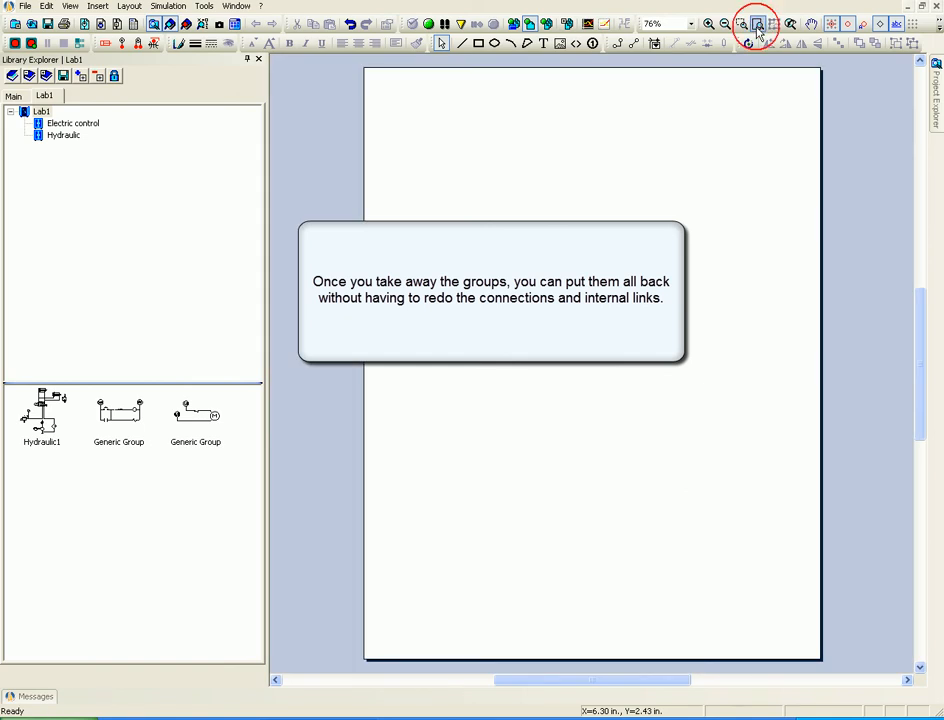
mouse_move(716, 276)
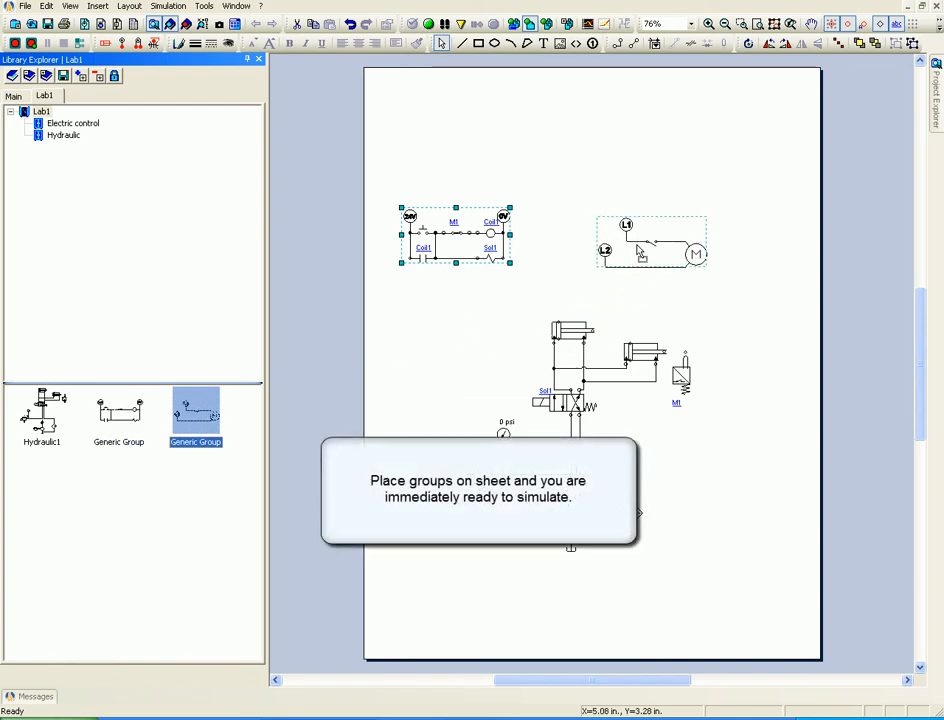
click(772, 24)
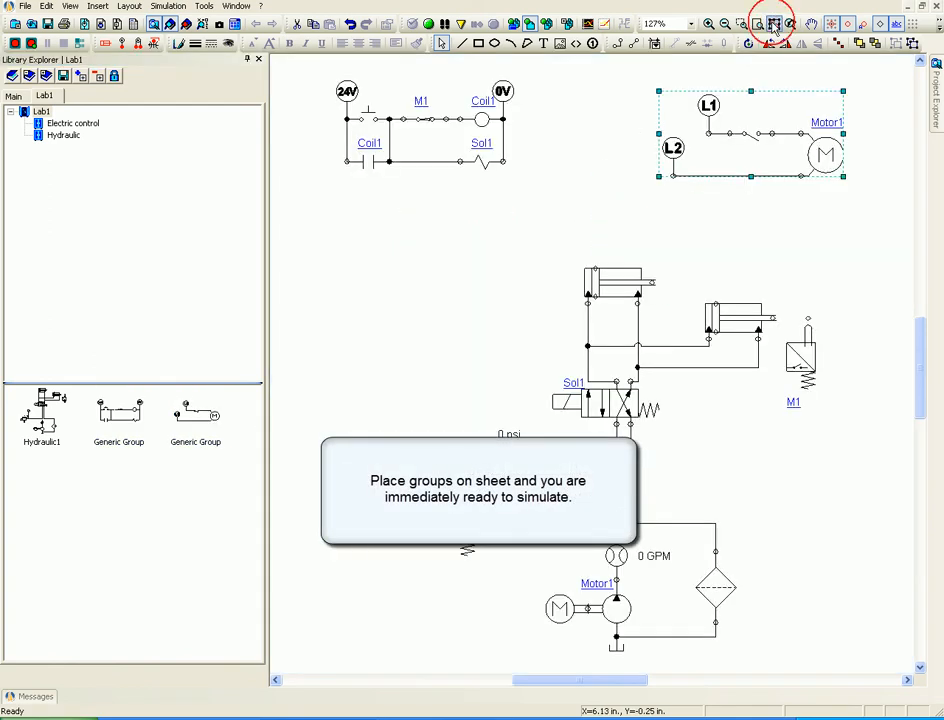
click(444, 24)
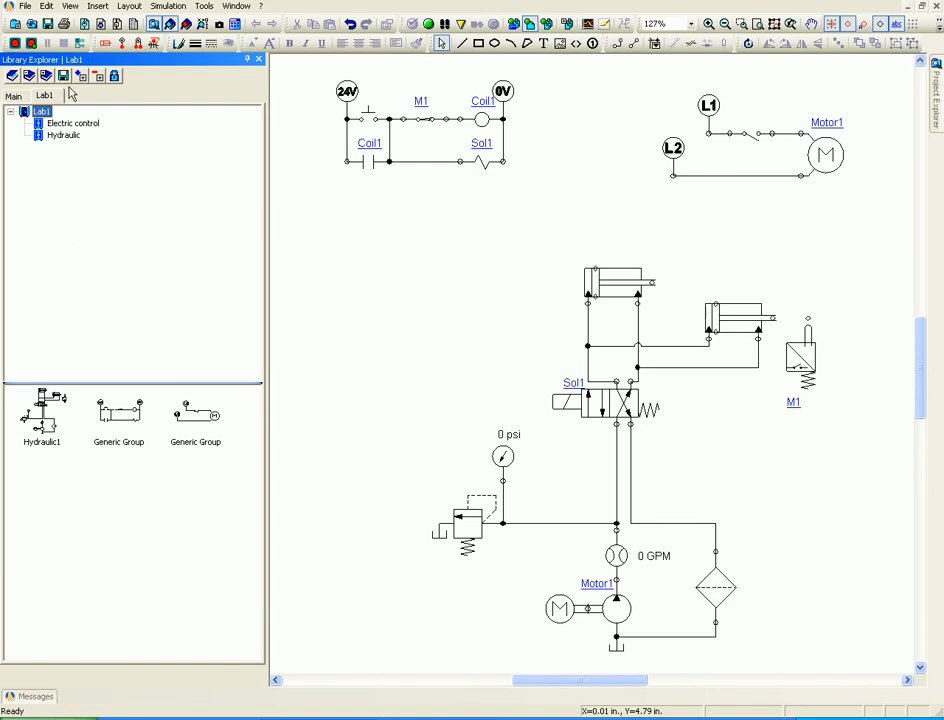
click(62, 76)
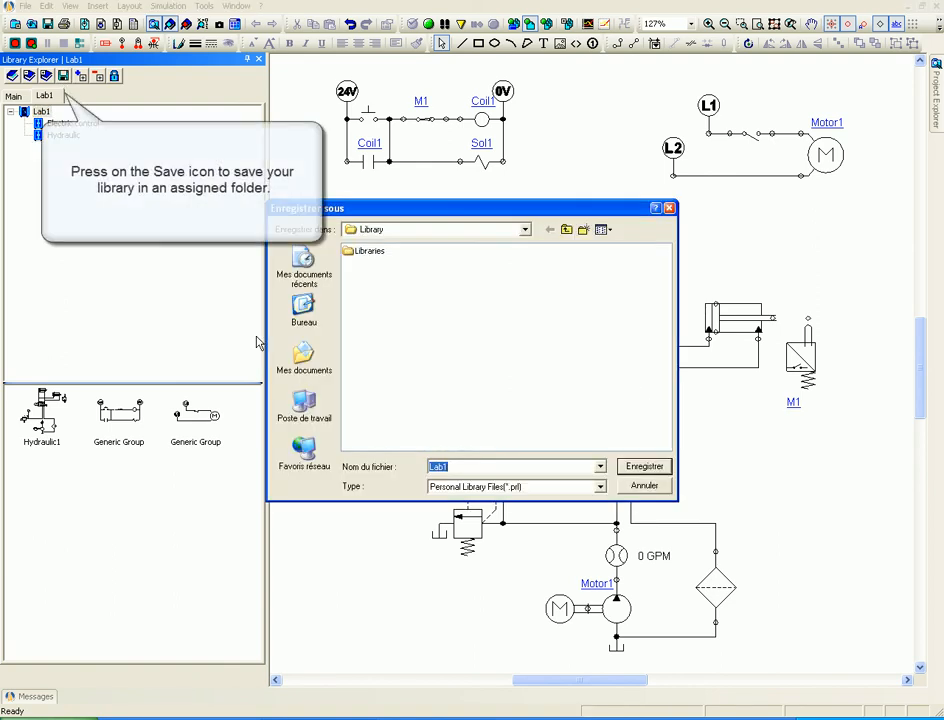